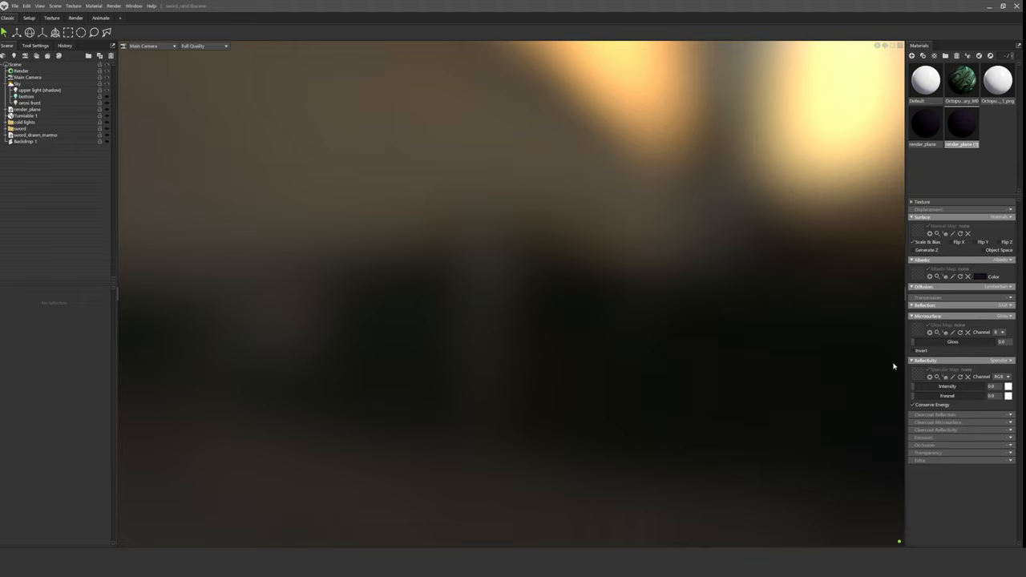
- Load the diffuse texture into the sword's Albedo Map and set Reflectivity Fresnel to 1.0
left_click(32, 72)
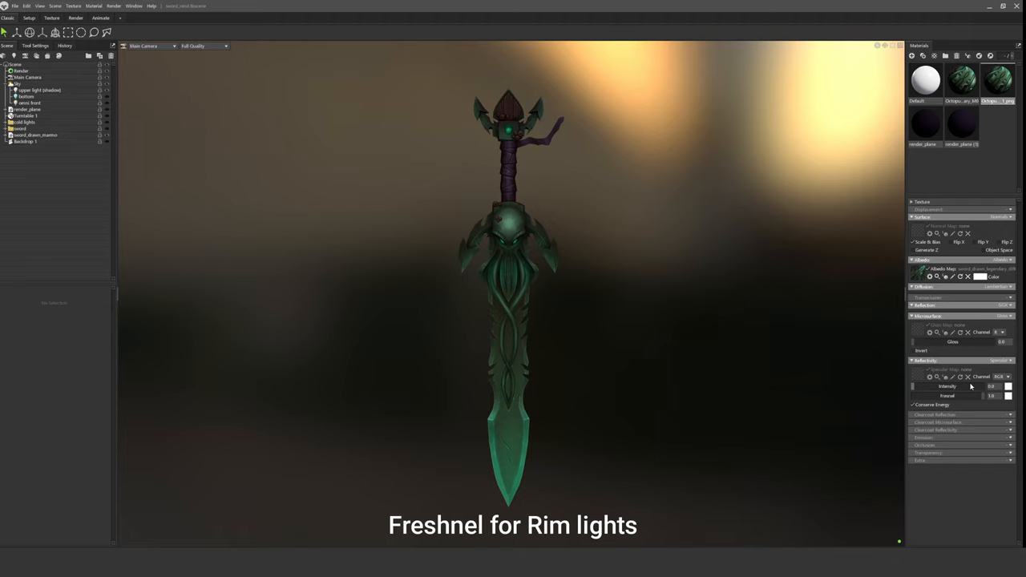
- Enable Emission, load the emissive texture into Emissive Map, and select Sky
left_click(1008, 451)
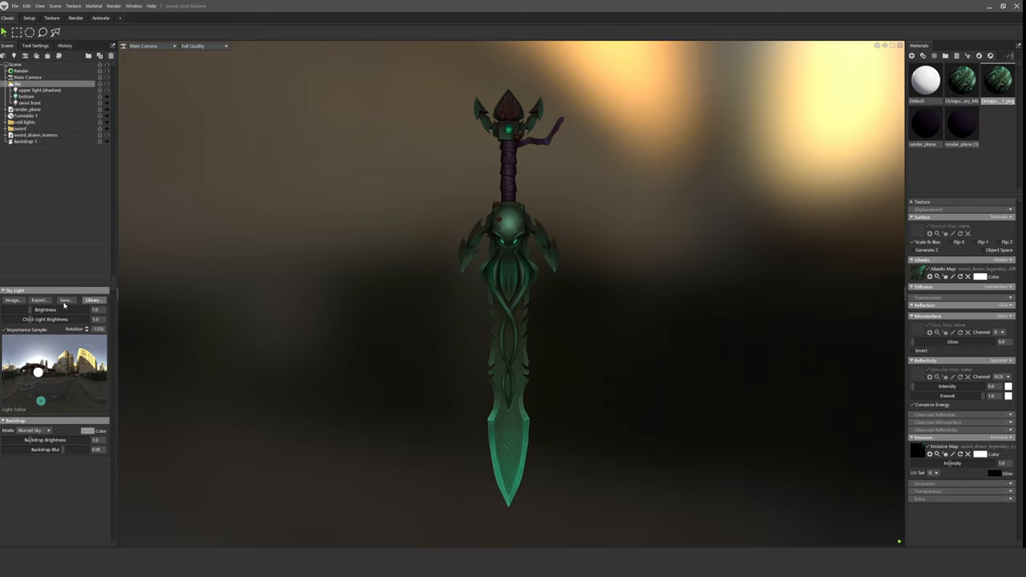
- Switch the Sky backdrop Mode to Color and pick a very dark purple
left_click(94, 300)
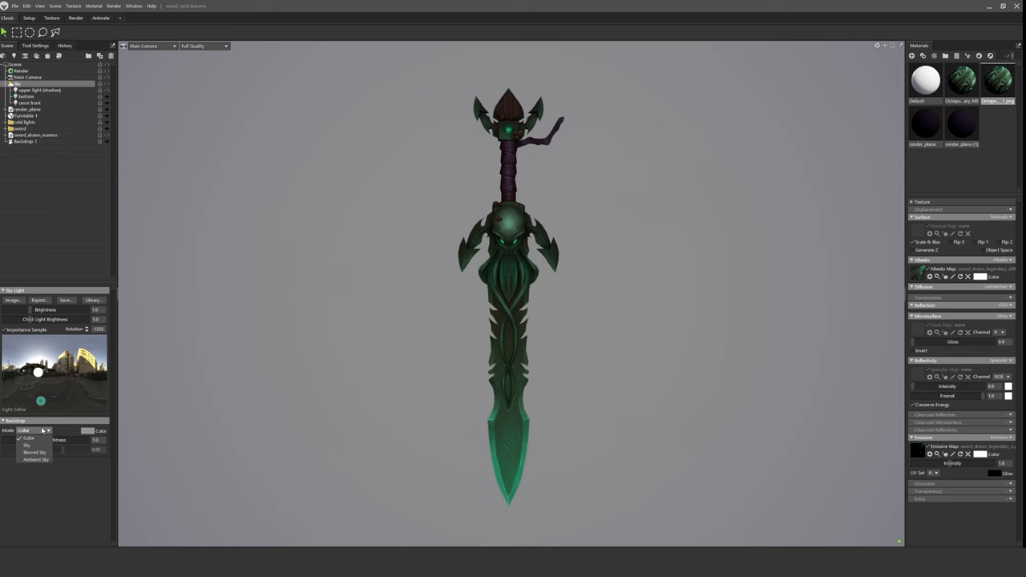
left_click(36, 431)
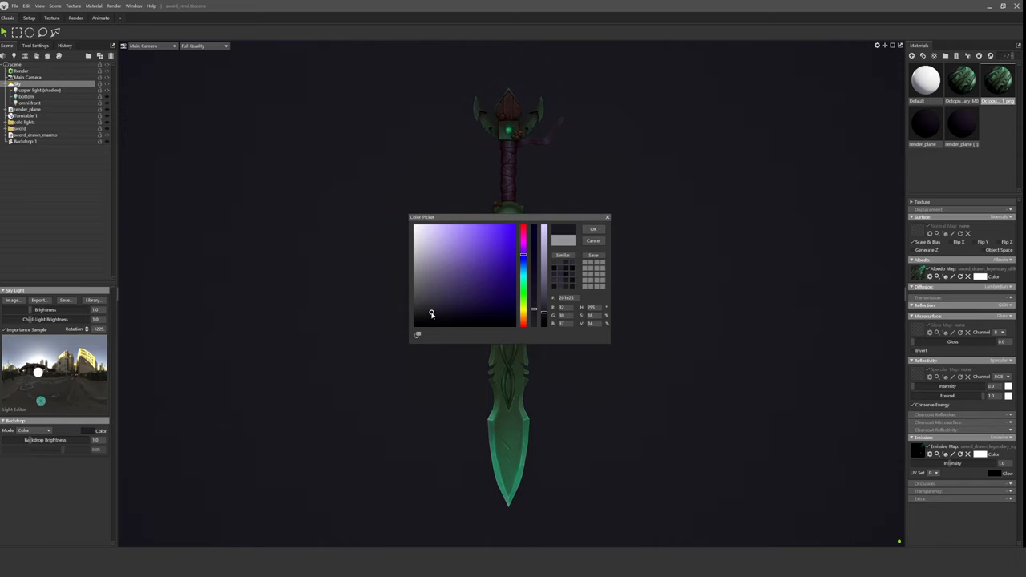
left_click(592, 230)
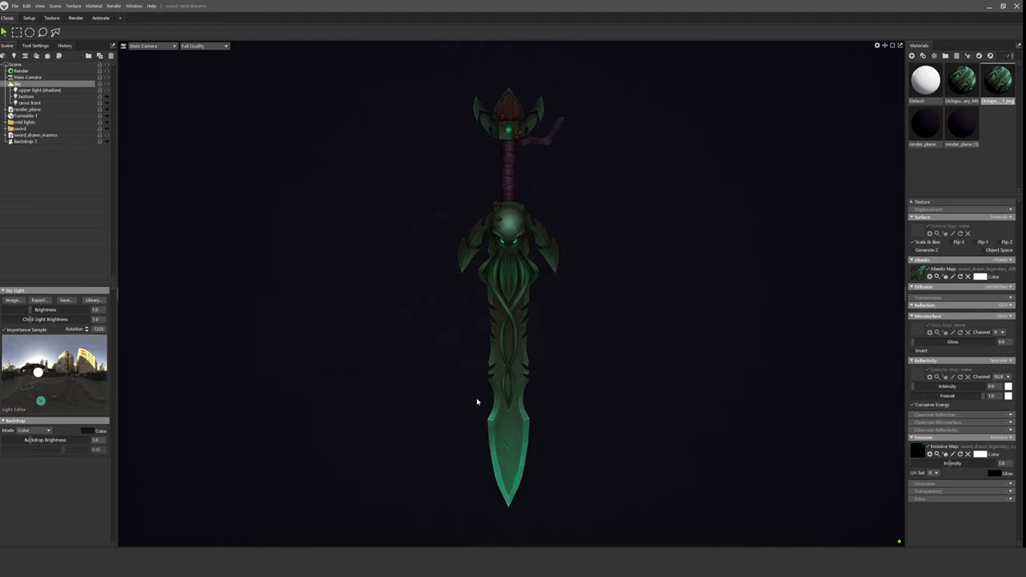
- Tweak the Sky lights and tick Use Ray Tracing in Render lighting settings
left_click(39, 90)
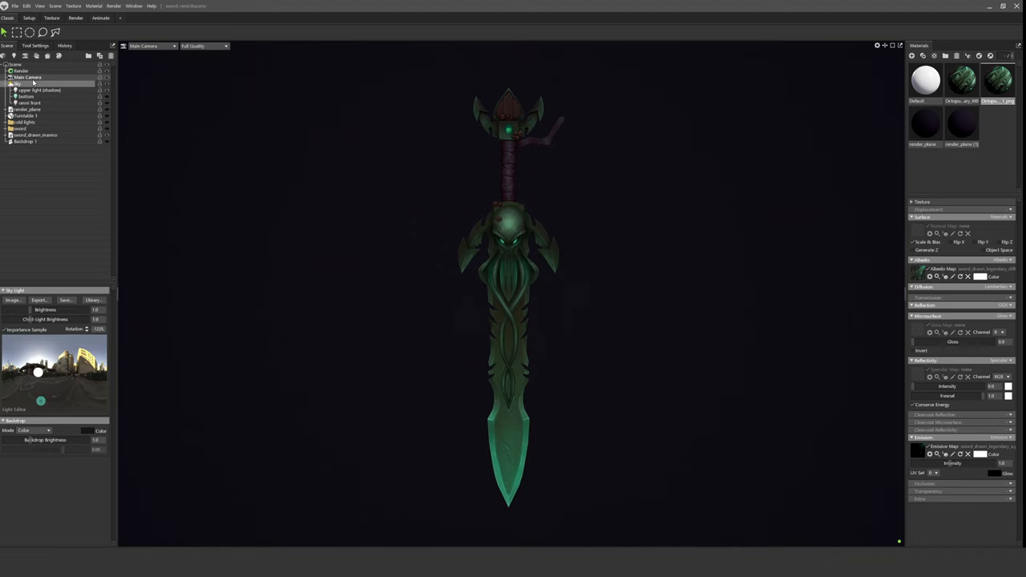
mouse_move(60, 372)
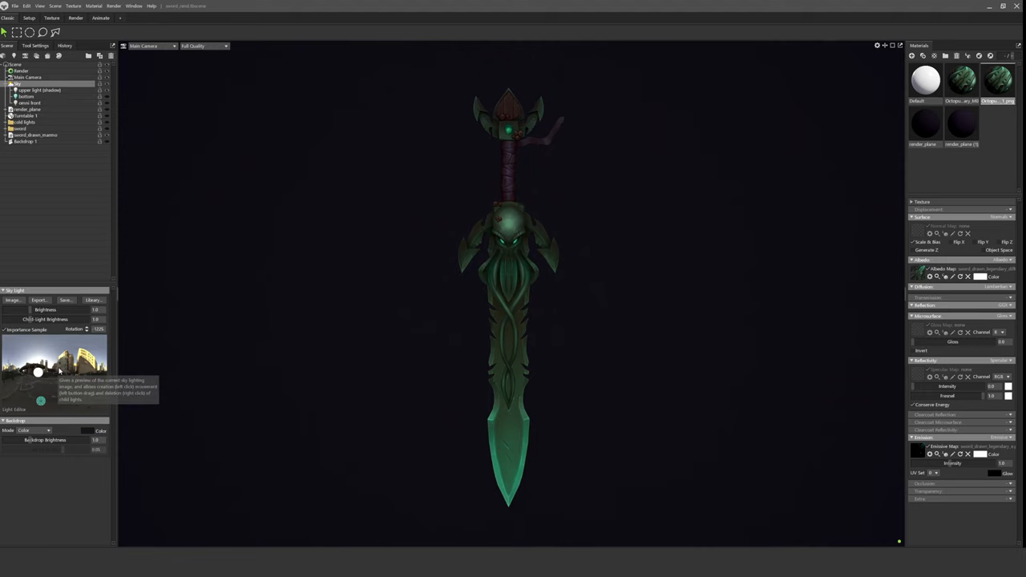
left_click(32, 110)
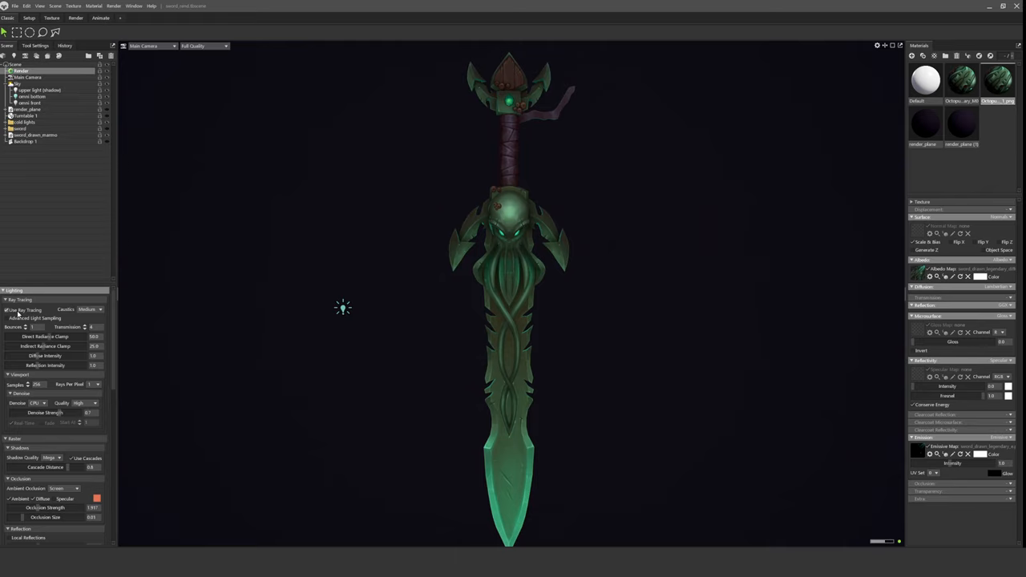
- Review Render output settings, then enable Safe Frame and expand Post Effect on Main Camera
scroll("down", 3)
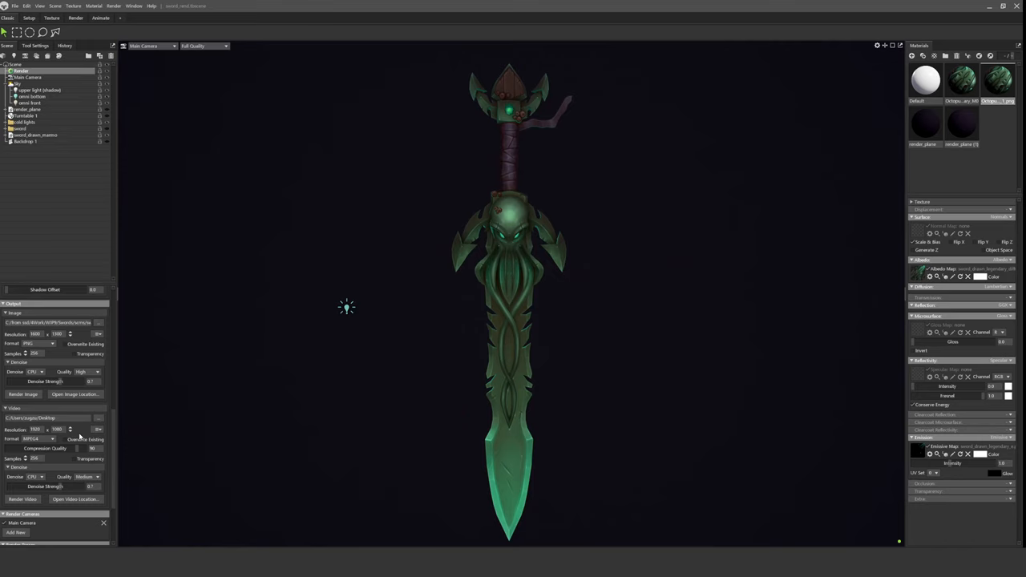
left_click(30, 77)
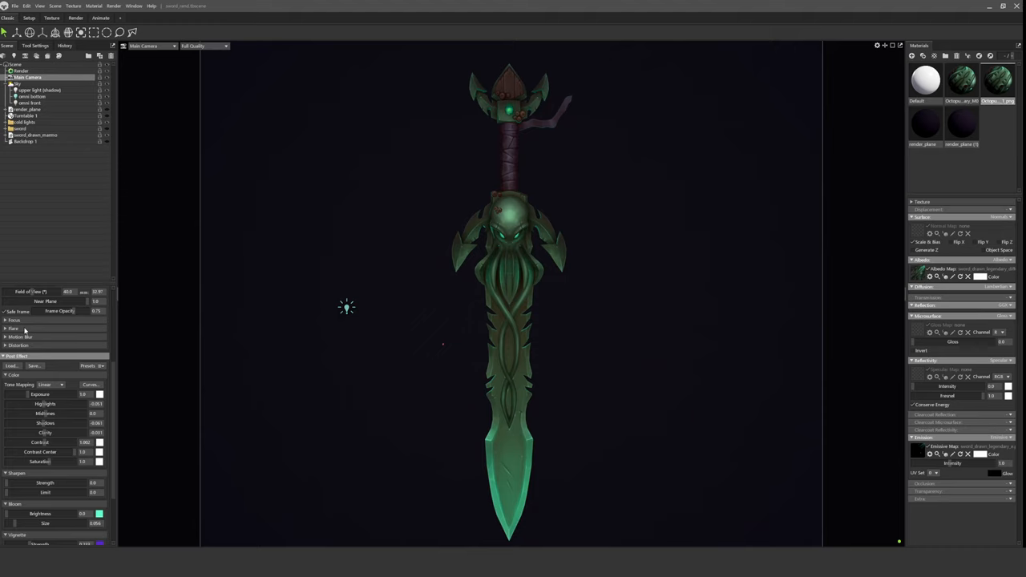
- Raise Sharpen, green Bloom and purple Vignette strengths and set Grain Mode to Film
left_click(12, 347)
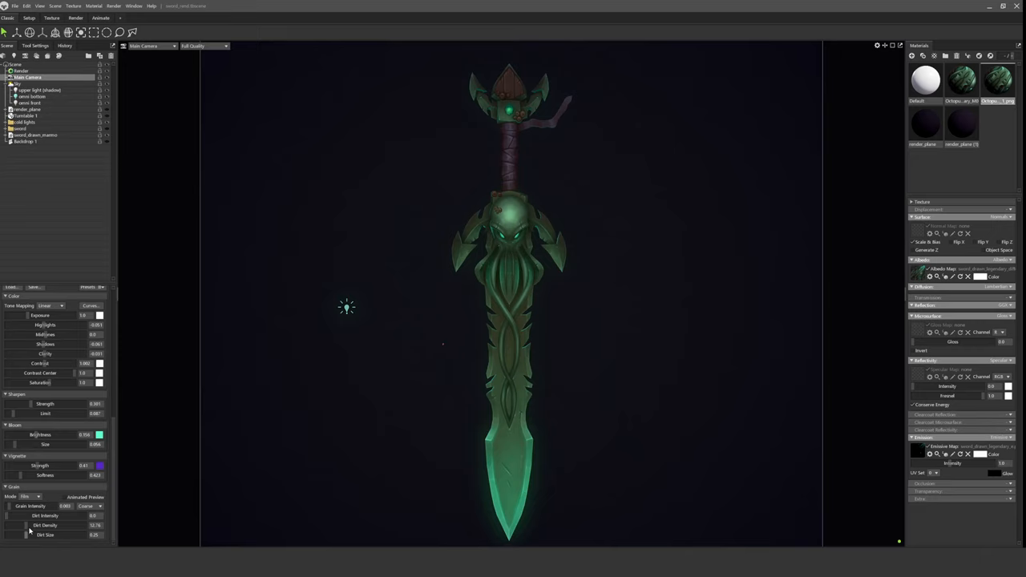
left_click(21, 113)
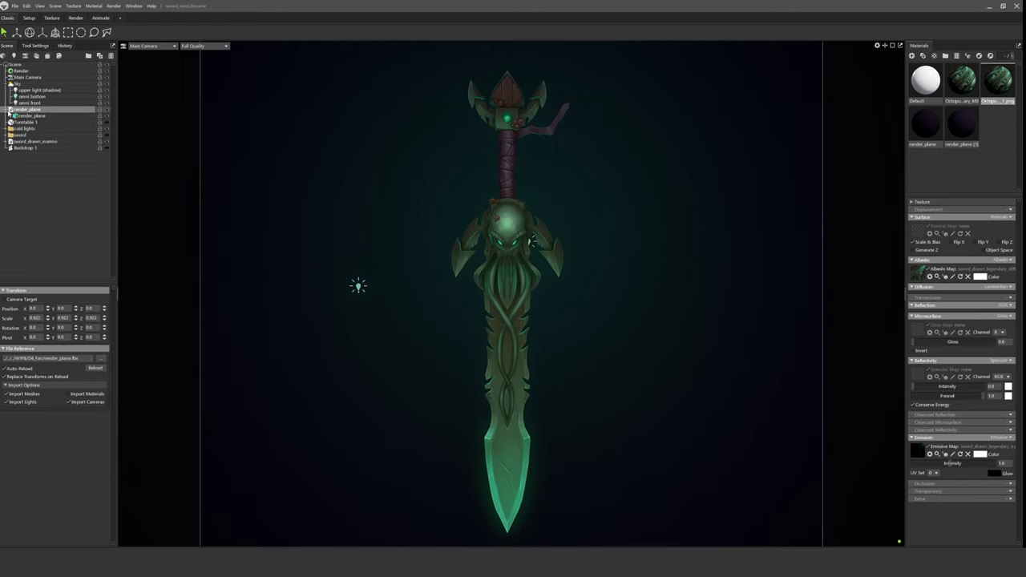
- Frame the sword and lights and open the Viewport Settings panel
left_click(876, 45)
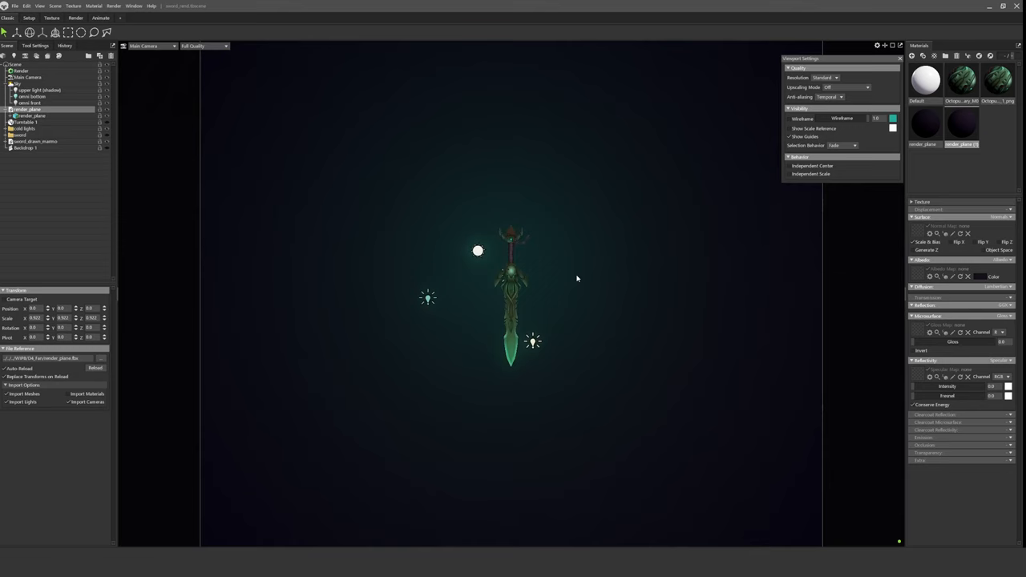
- Add an enabled Turntable 1 with Spin Rate 45 and parent the sword mesh under it
left_click(32, 119)
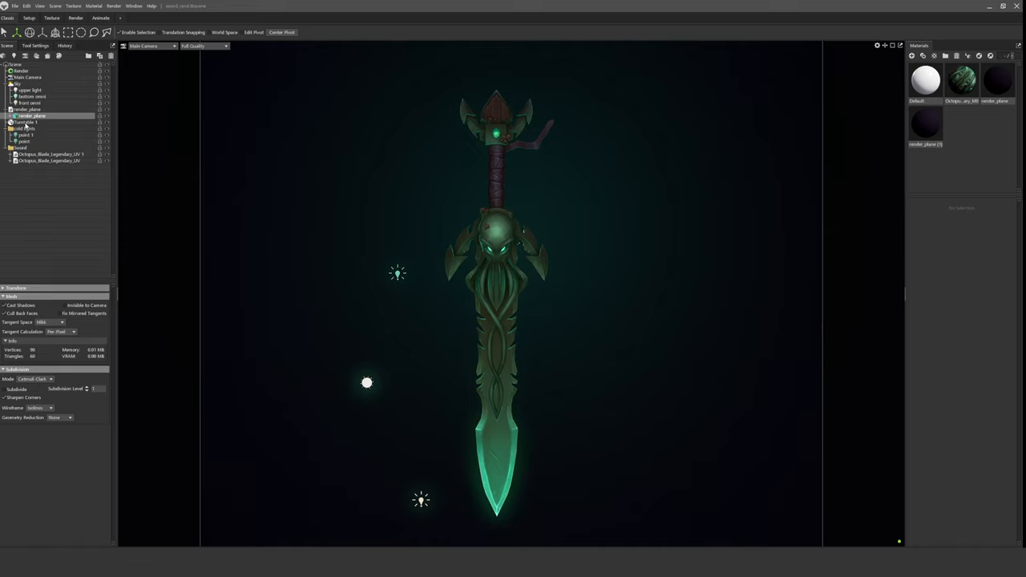
left_click(25, 122)
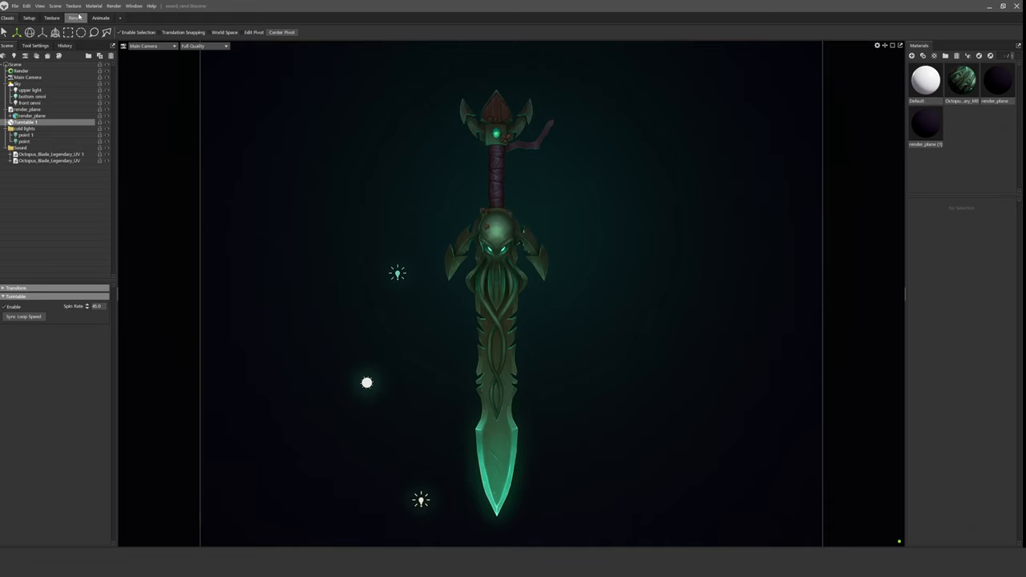
left_click(49, 6)
type("8")
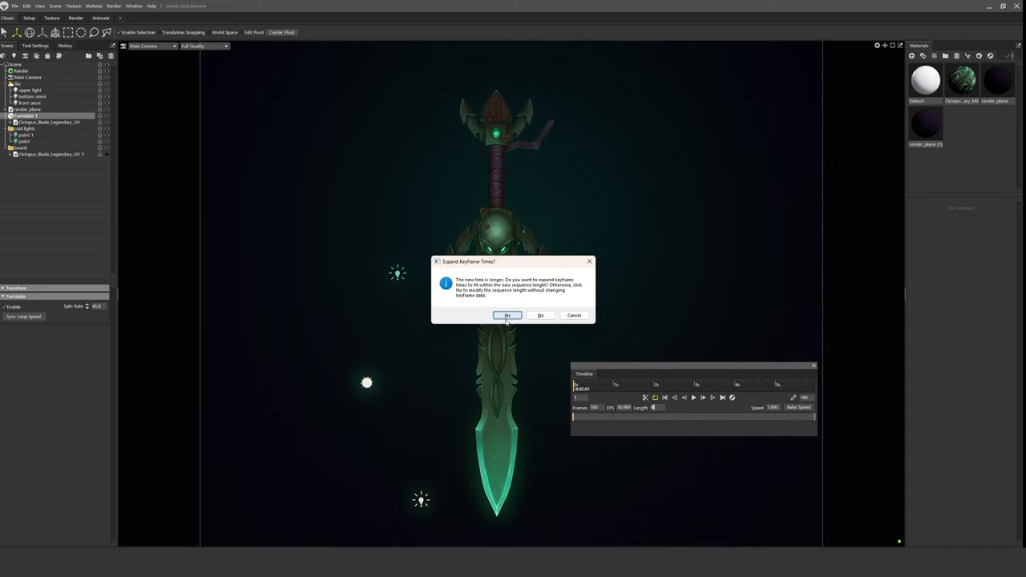
- Change timeline Frames from 180 to 240, confirming Yes to expand keyframe times
left_click(508, 315)
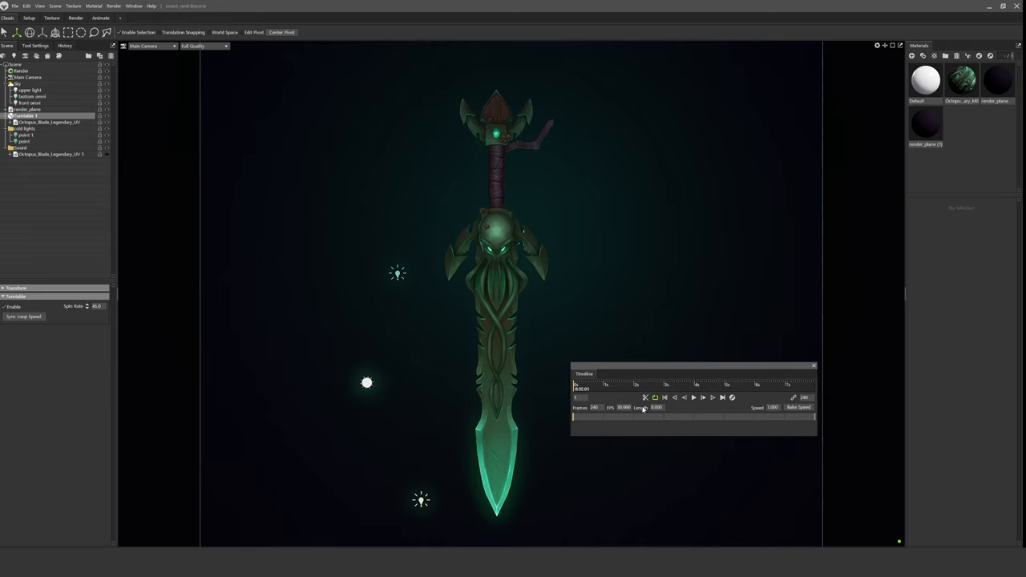
mouse_move(92, 335)
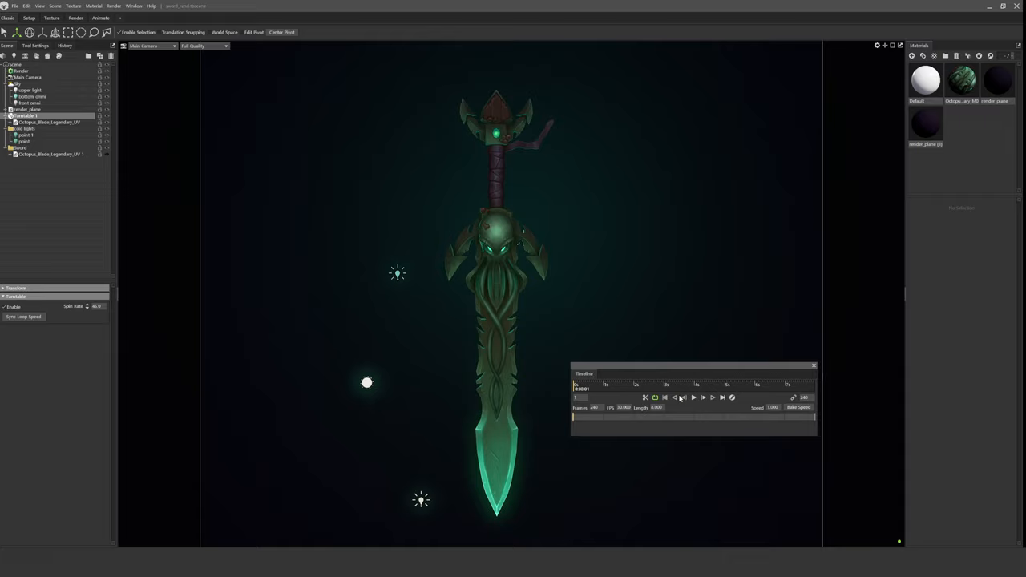
- Play the timeline so the sword spins, then open Viewport Settings
left_click(693, 398)
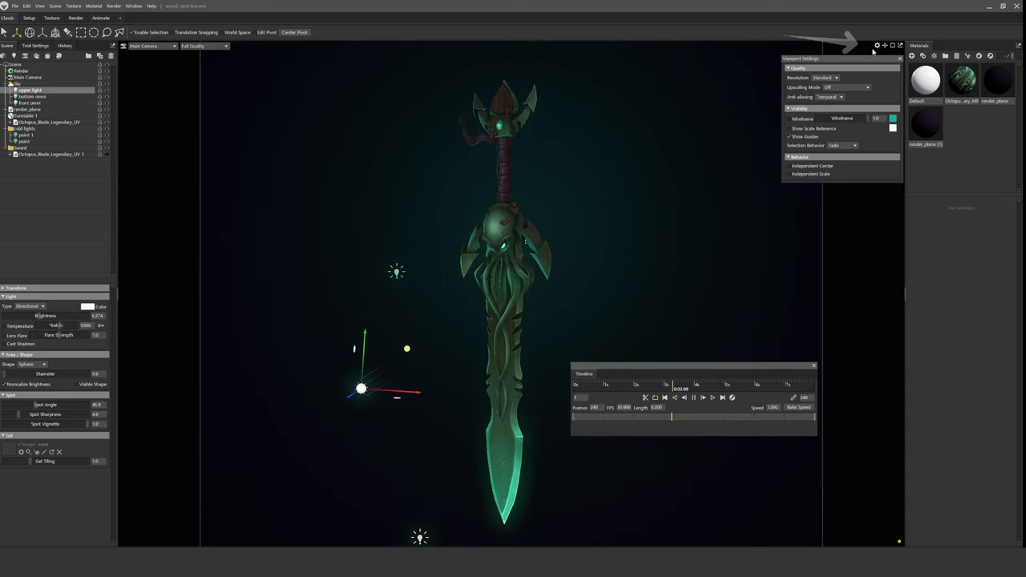
- Turn off Show Guides, then briefly toggle the sword's wireframe on and off
left_click(785, 137)
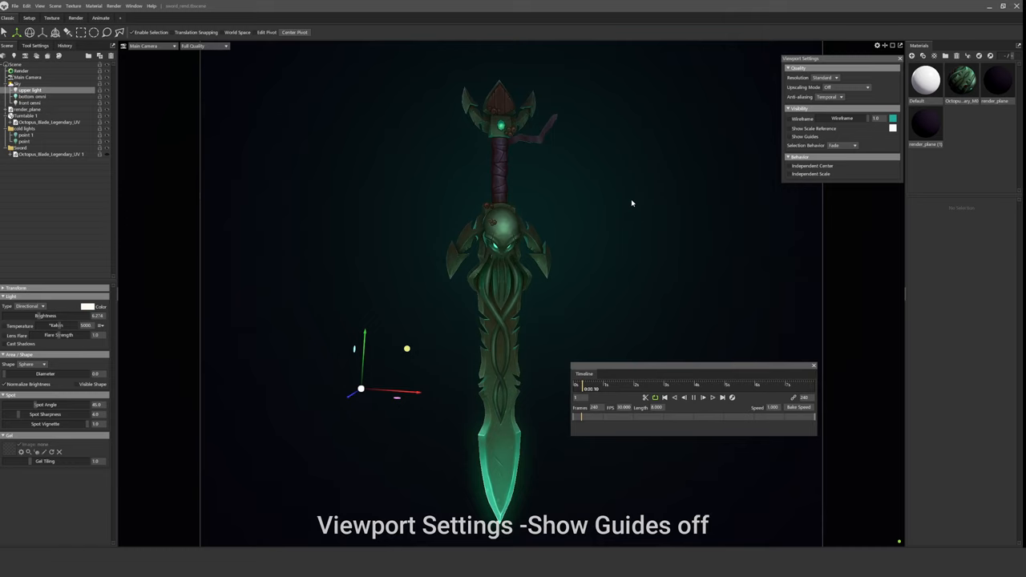
left_click(787, 119)
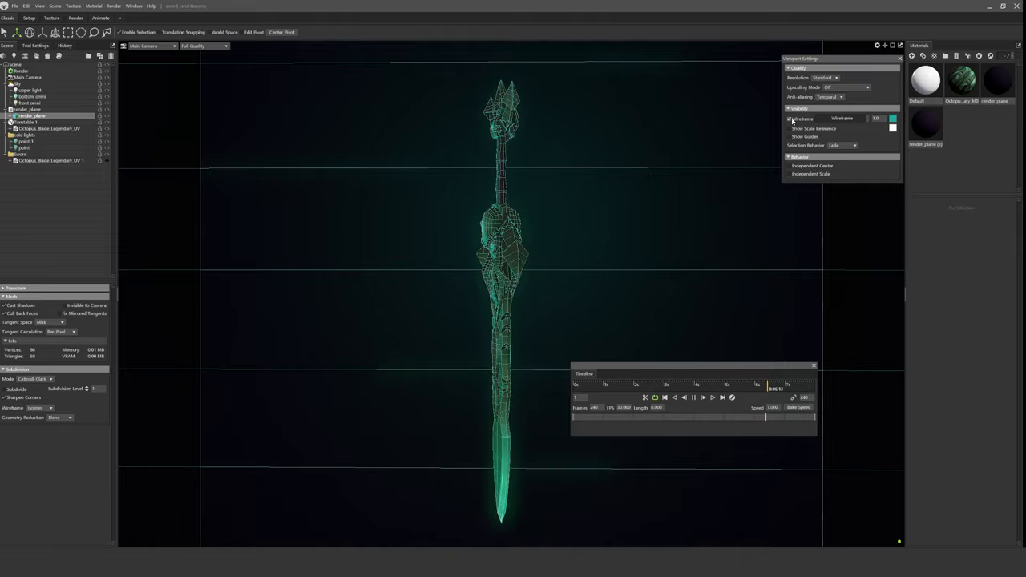
left_click(789, 119)
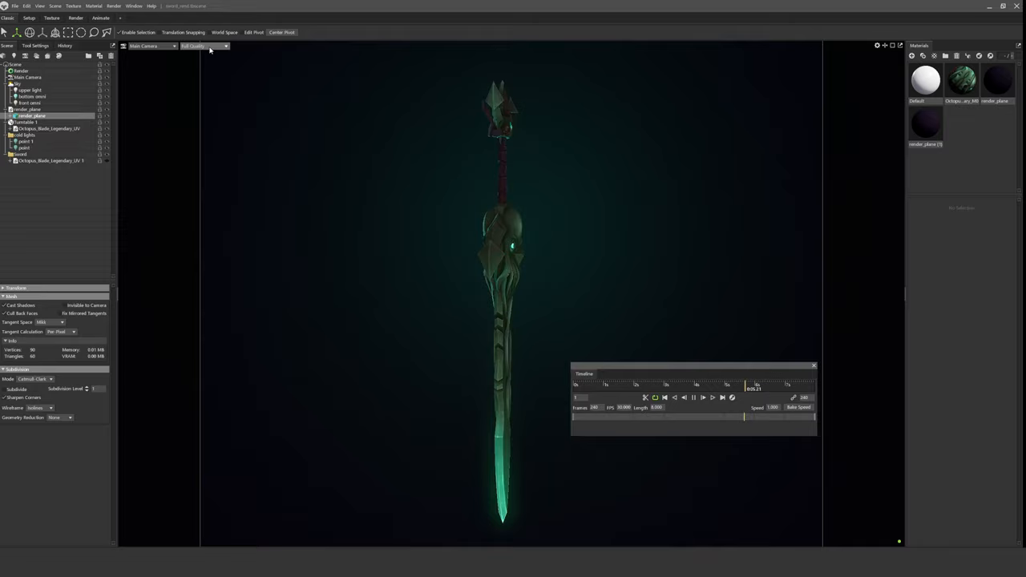
- Switch the viewport to wireframe shading, then to the Geometry render pass view
left_click(204, 46)
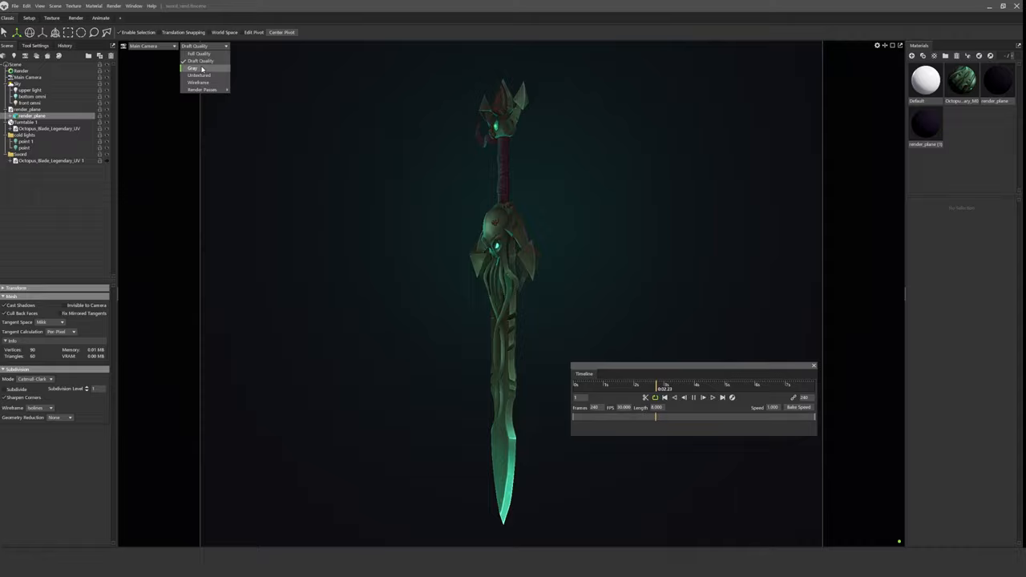
left_click(197, 82)
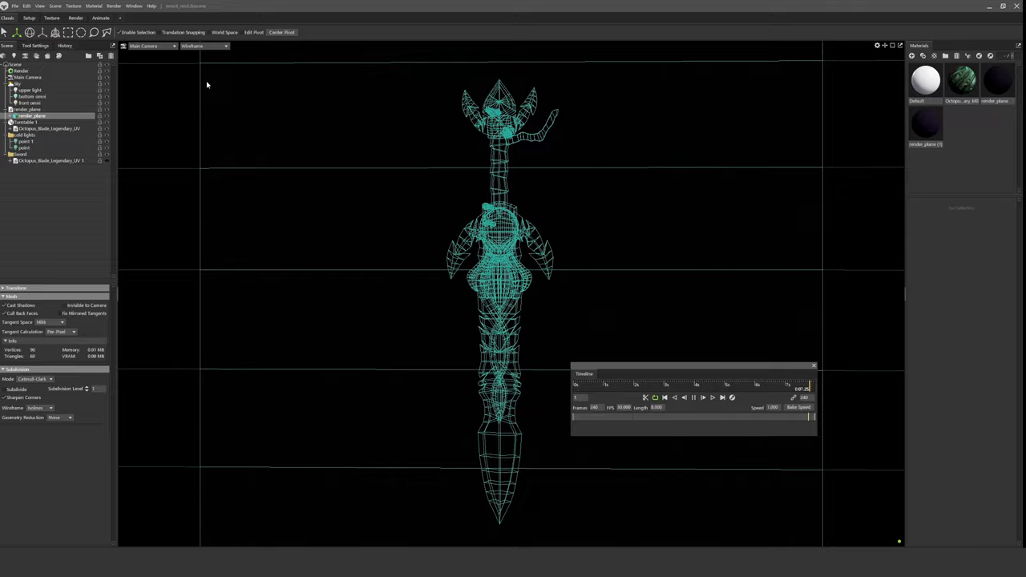
left_click(197, 46)
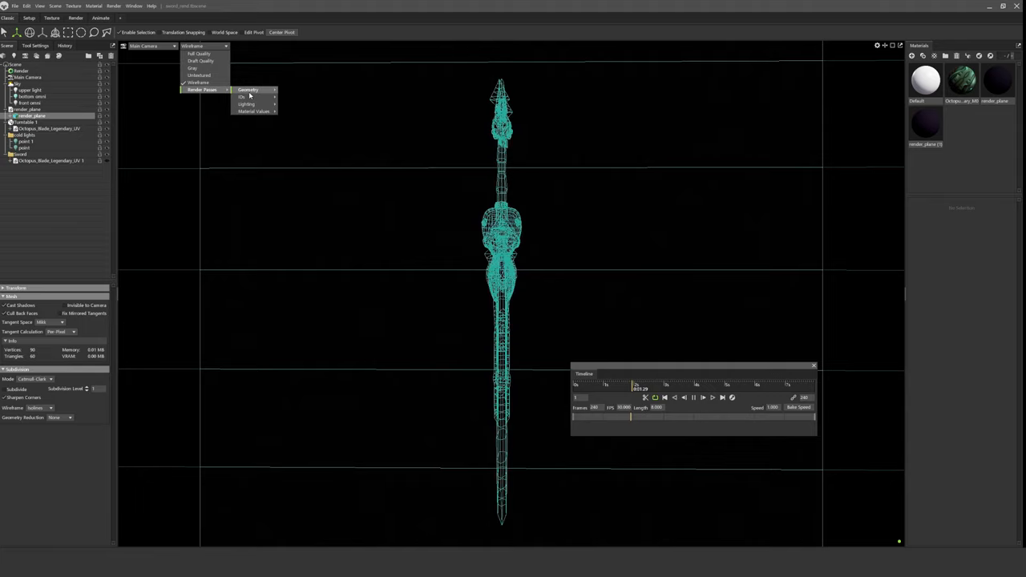
left_click(192, 54)
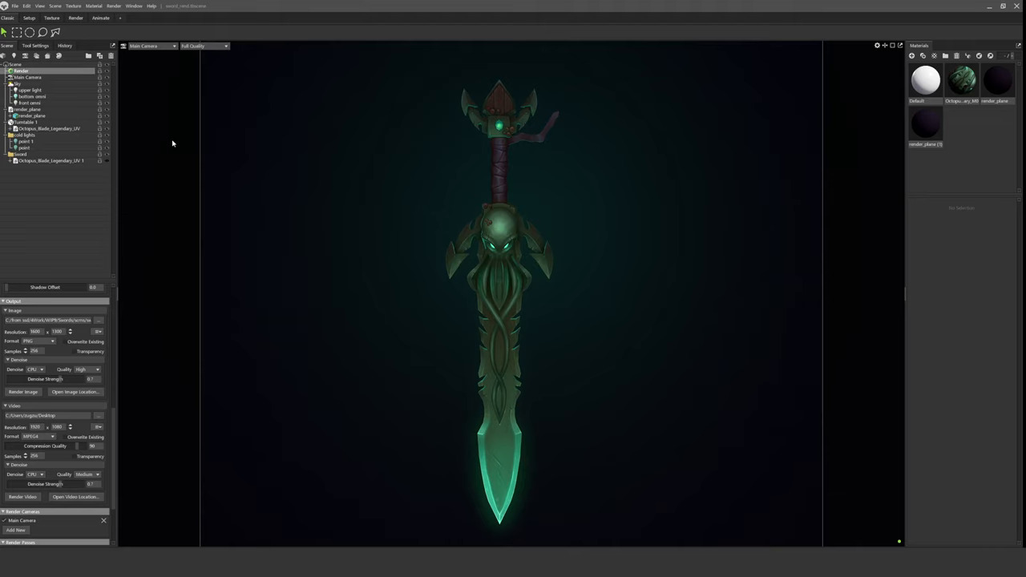
- Render all images via Render > All Images, then select Main Camera
left_click(103, 7)
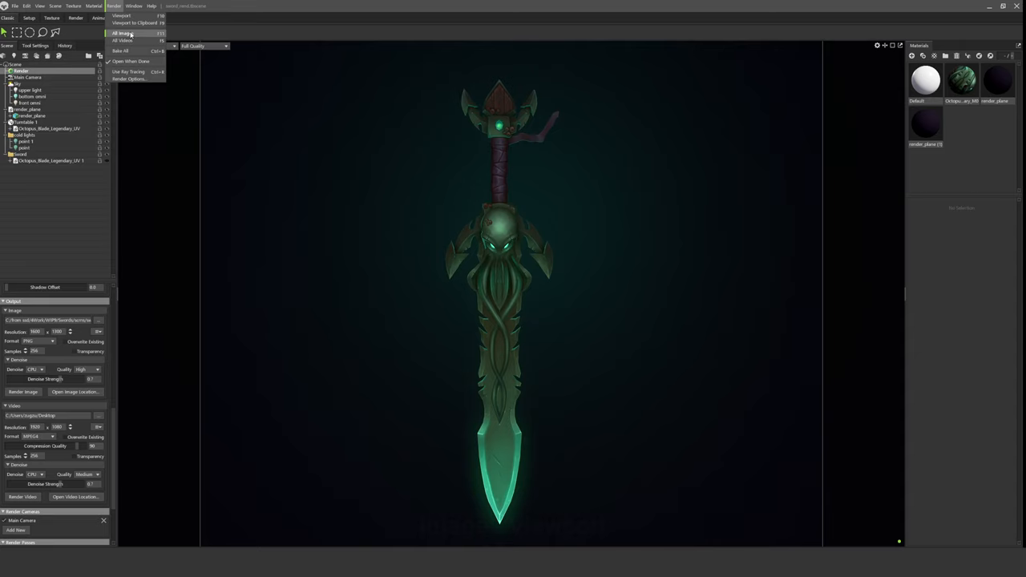
left_click(126, 35)
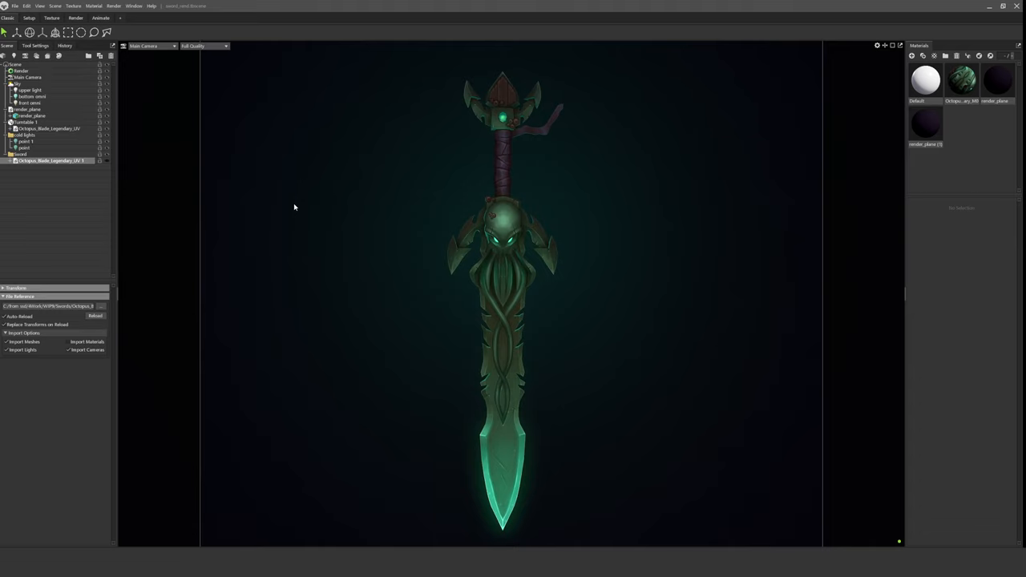
left_click(27, 77)
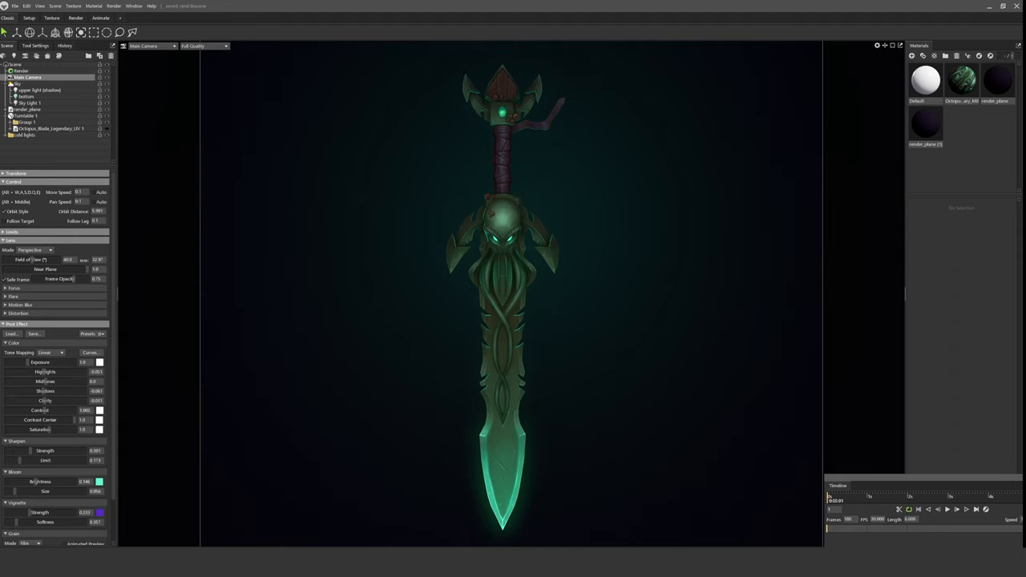